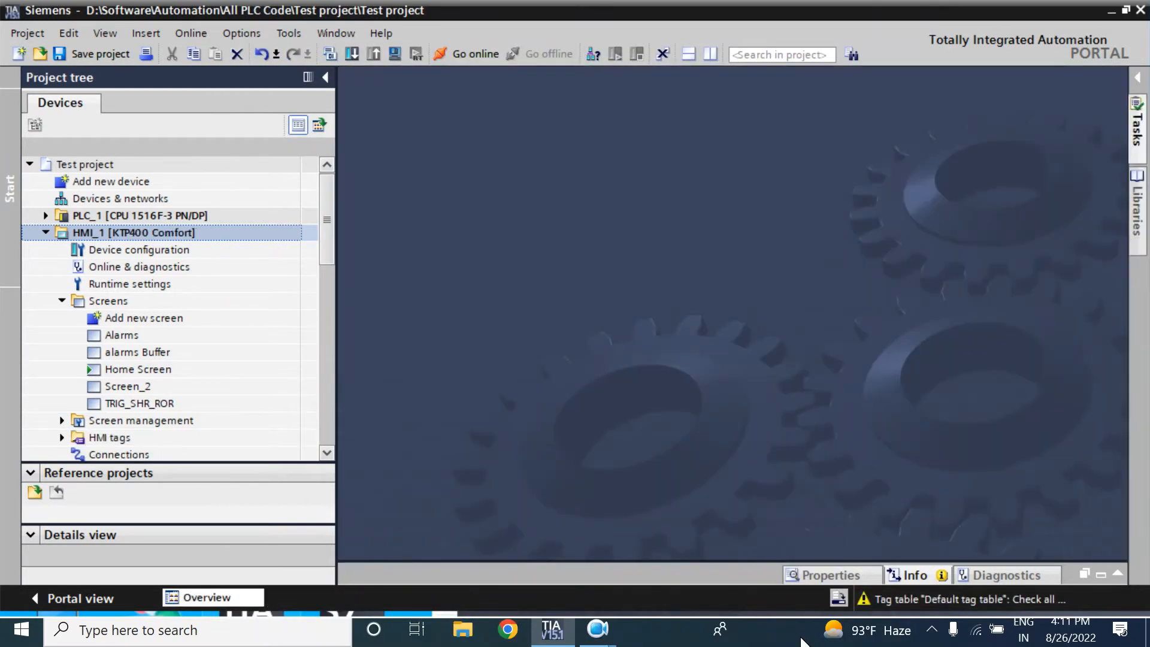
# Step: Open HMI_1's Home Screen in the editor and bring up the device context menu
pyautogui.doubleClick(137, 369)
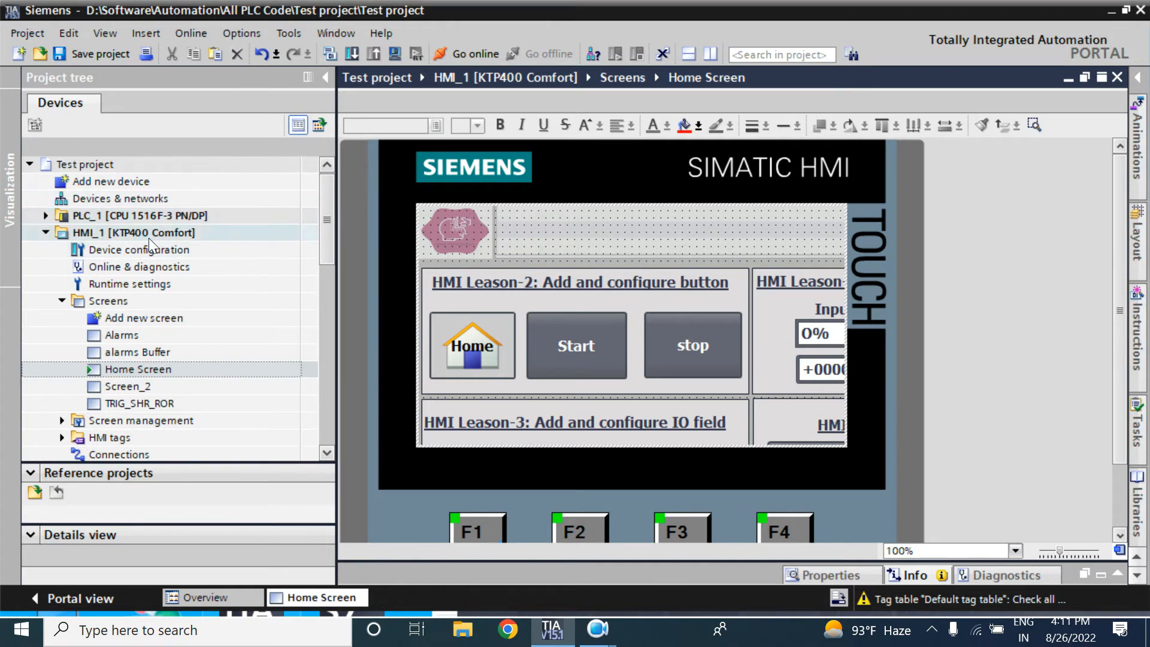
pyautogui.moveTo(173, 242)
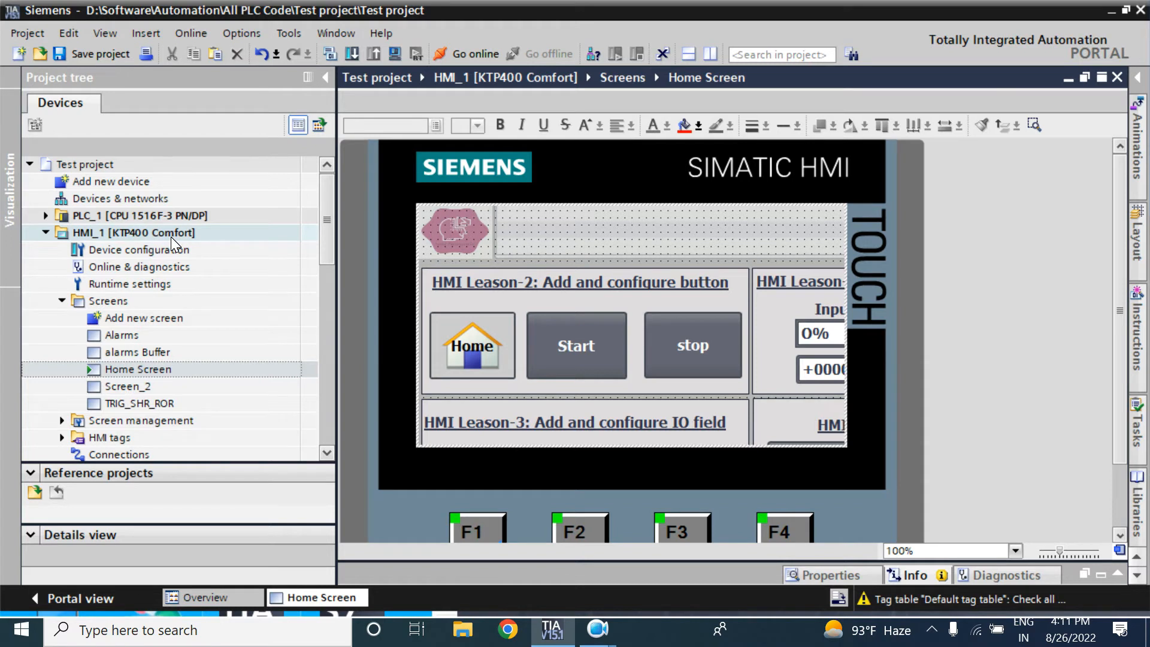
pyautogui.rightClick(134, 233)
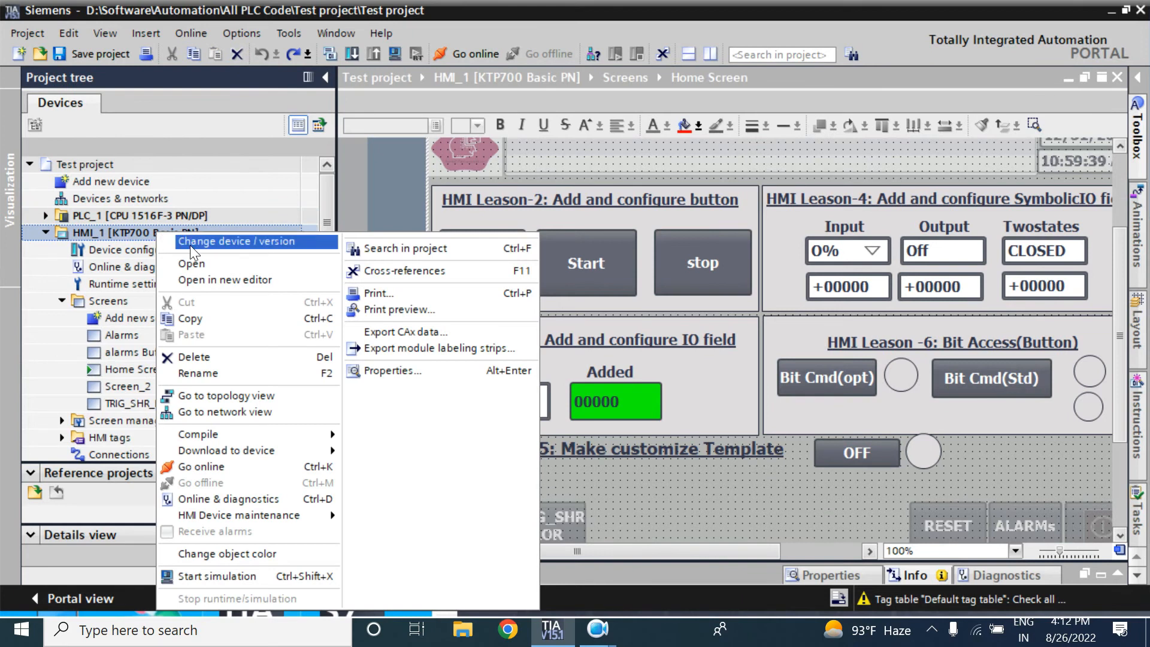
pyautogui.moveTo(121, 235)
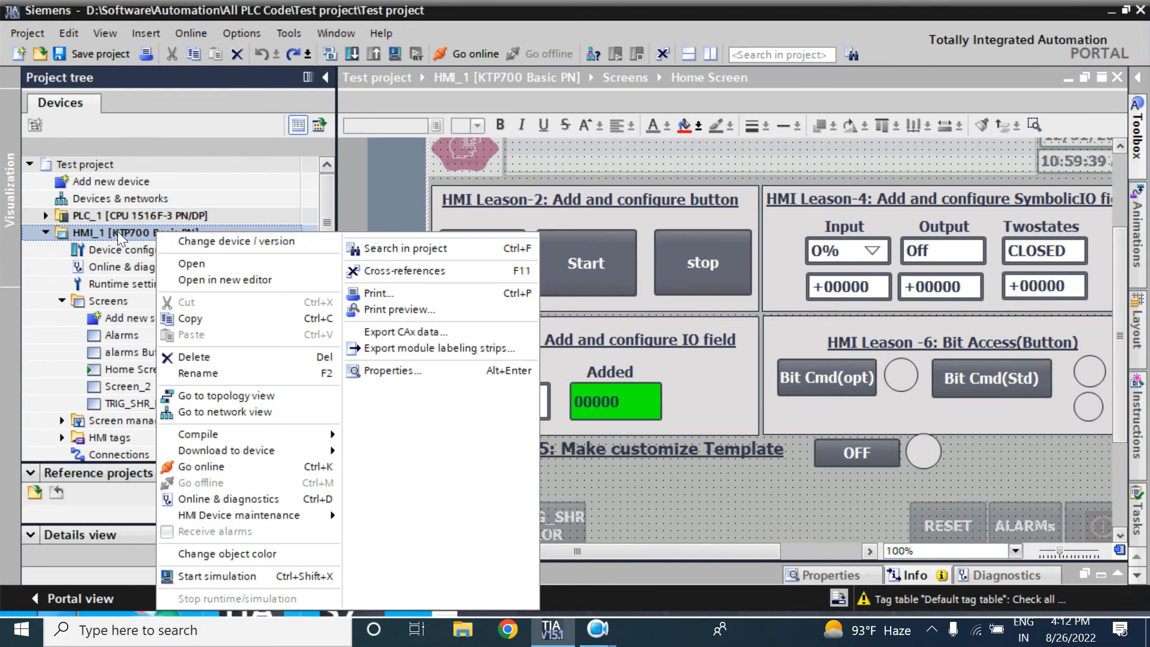